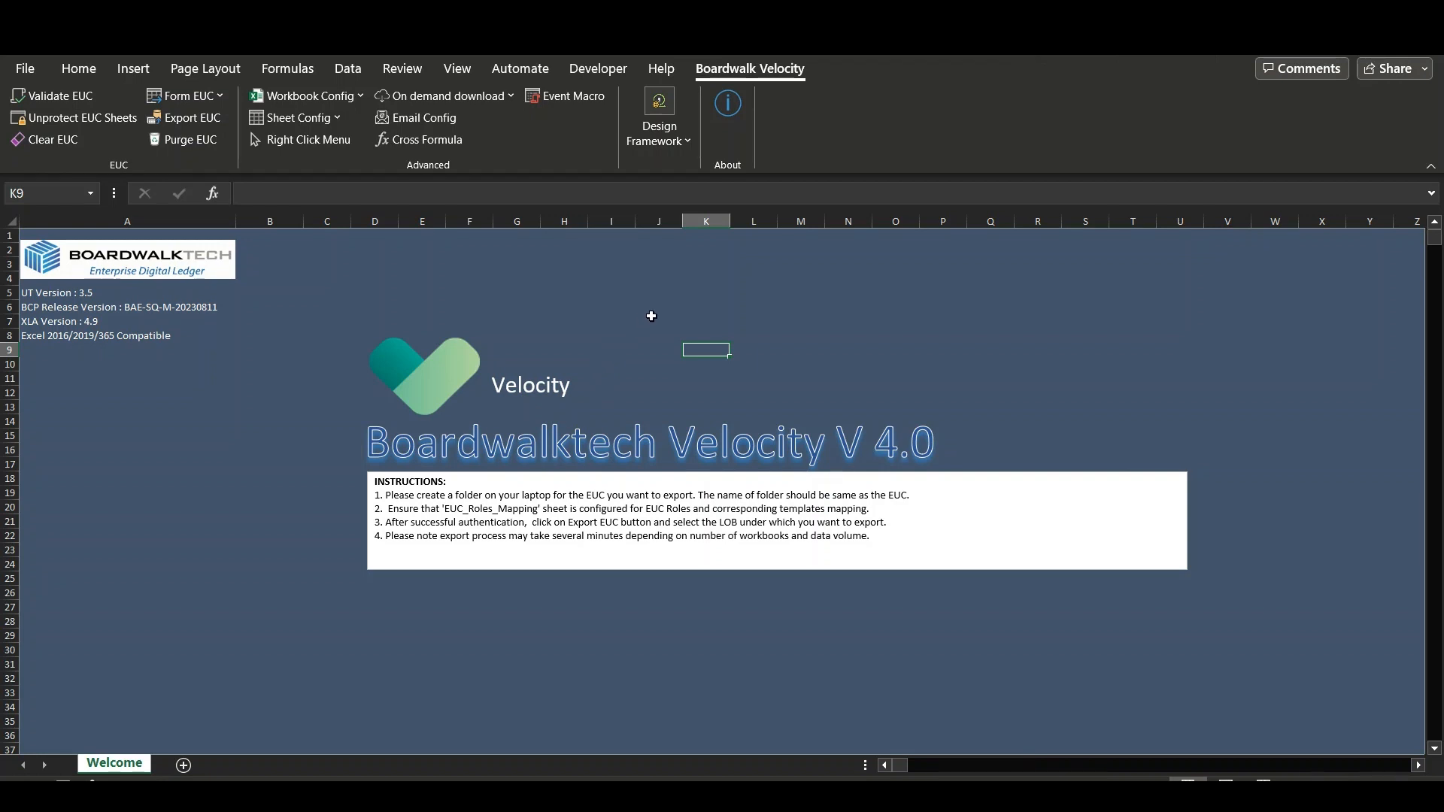
mouse_move(787, 495)
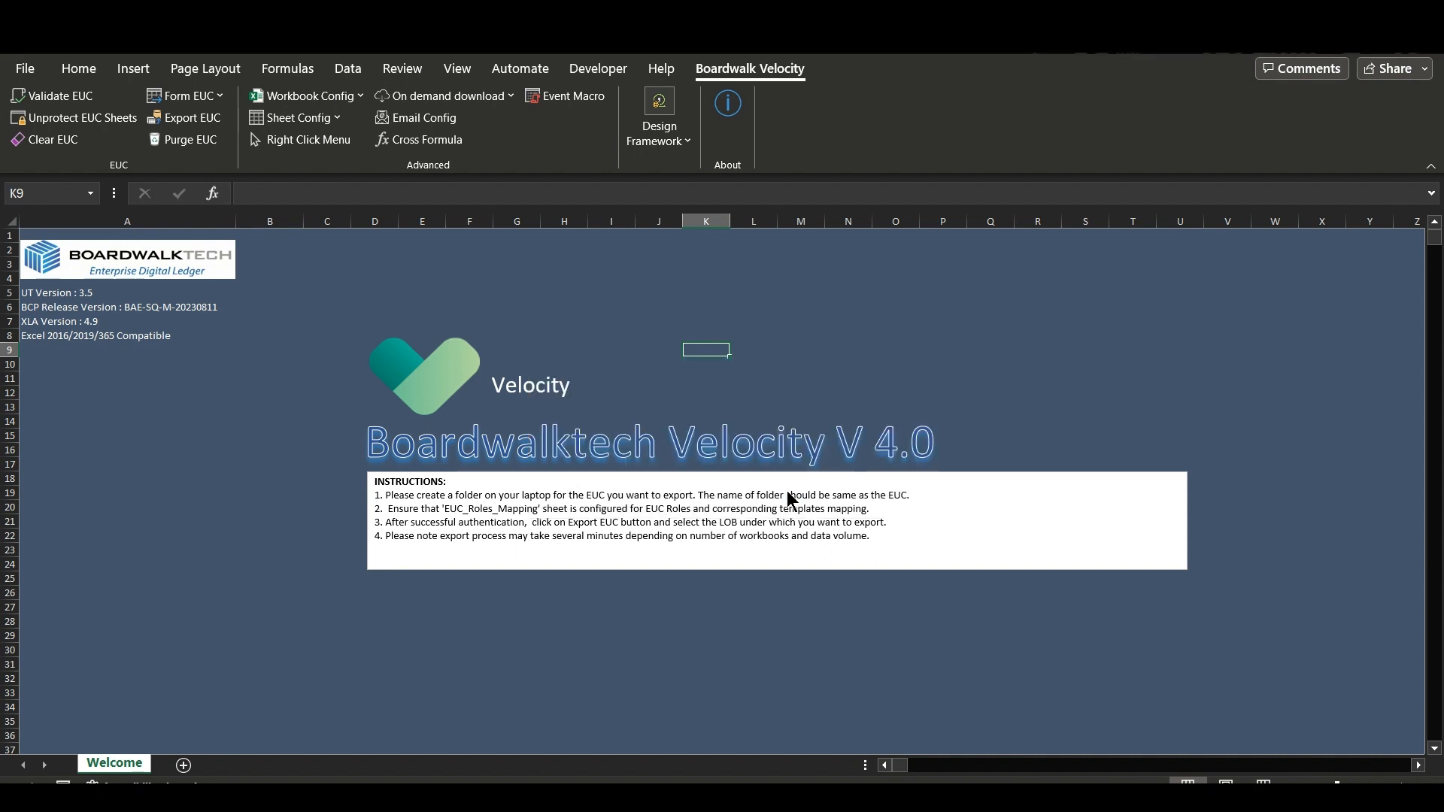
Finish the Velocity import, producing the EUC_DATA sheet with cuboid names, memory, rows, columns, cells and BWIDs.
click(186, 762)
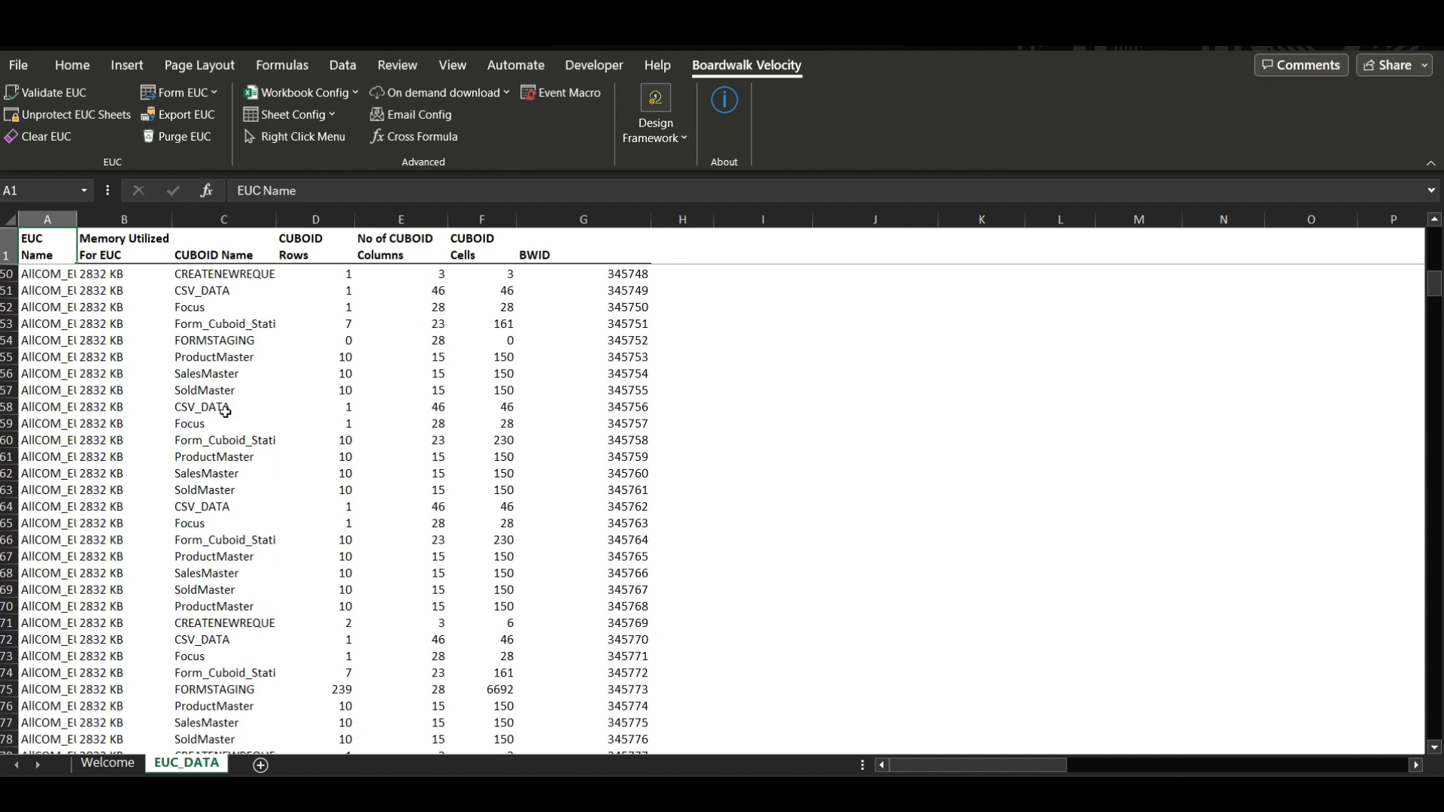